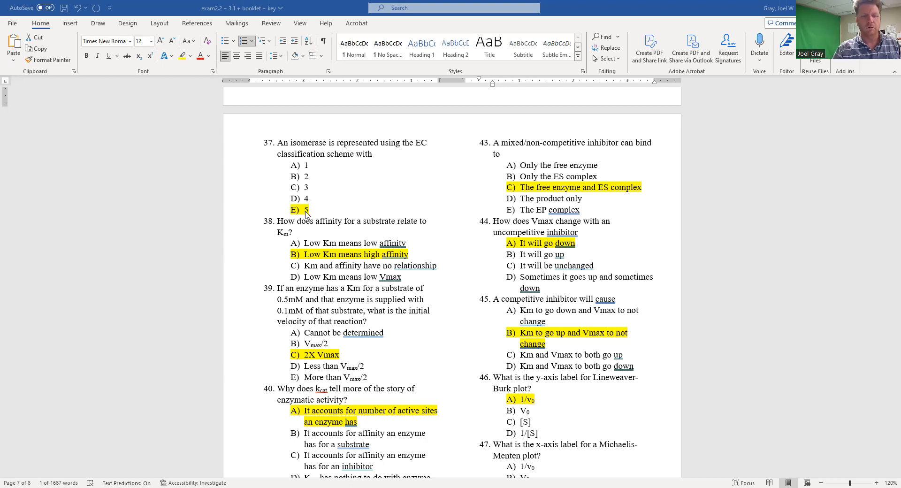
mouse_move(317, 209)
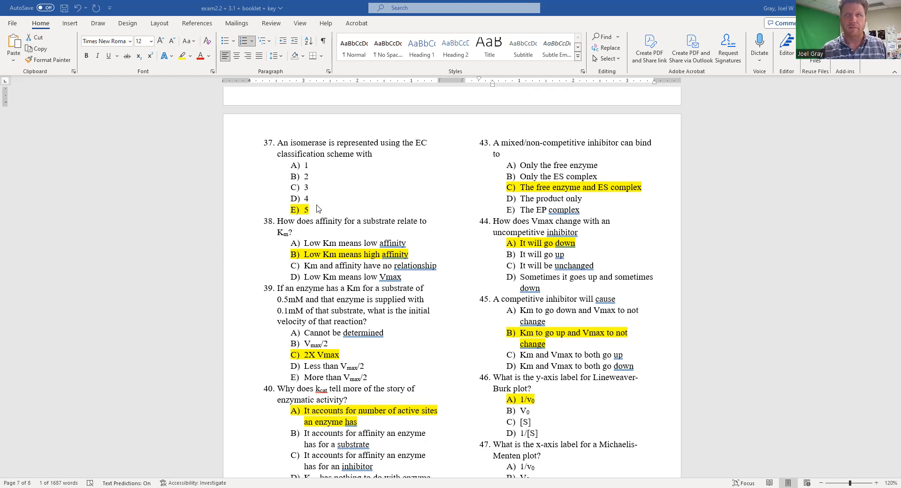
mouse_move(327, 224)
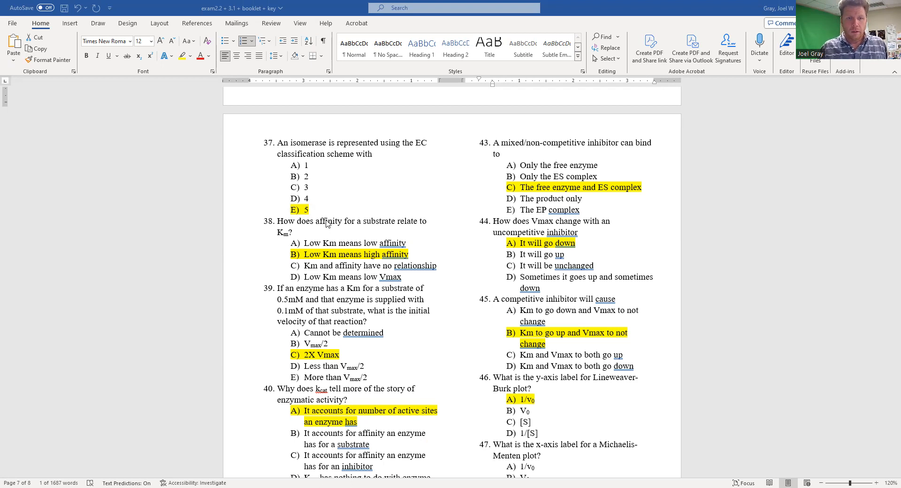
Step: Select the '2X Vmax' answer in question 39 to remove its highlight
double_click(328, 221)
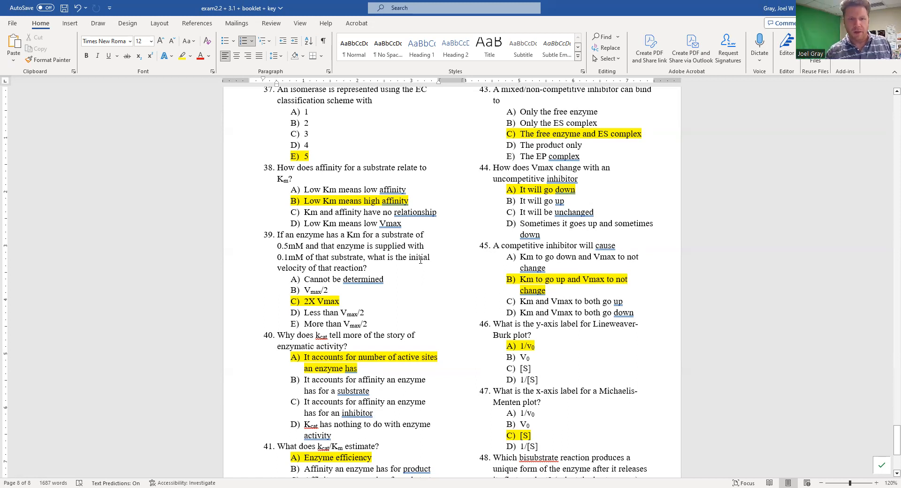
double_click(320, 301)
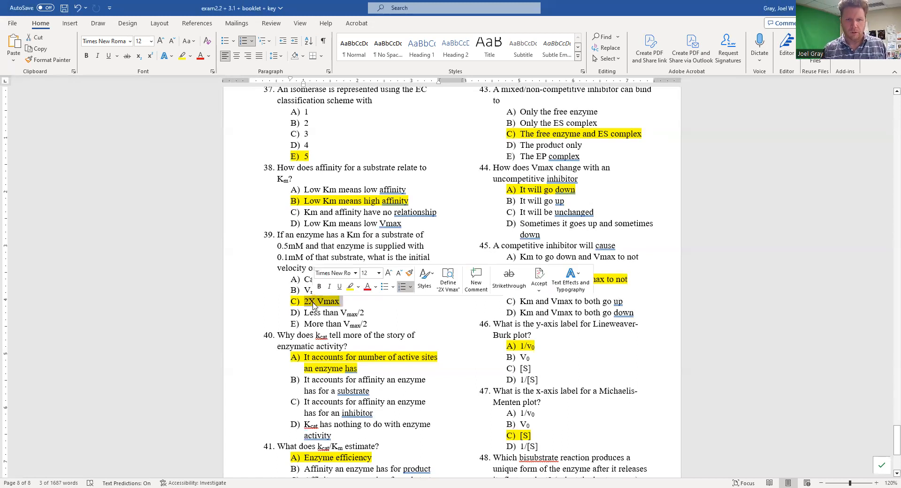
double_click(324, 301)
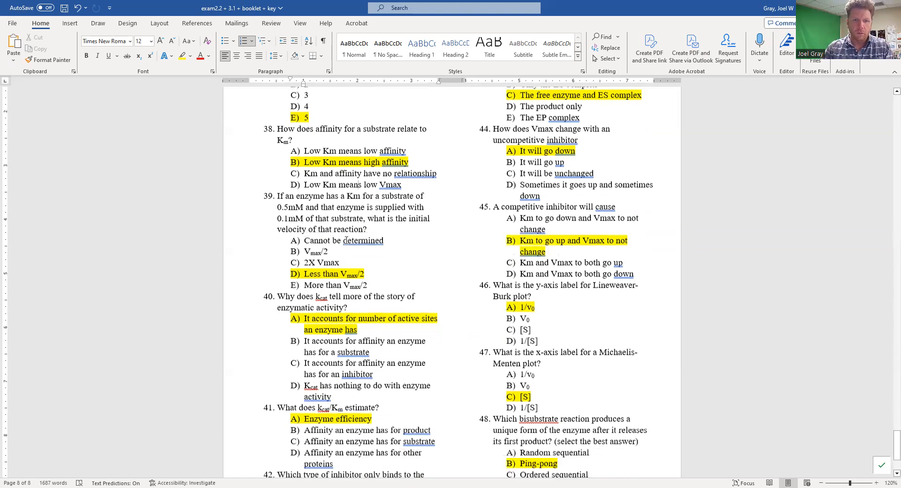
scroll(down, 3)
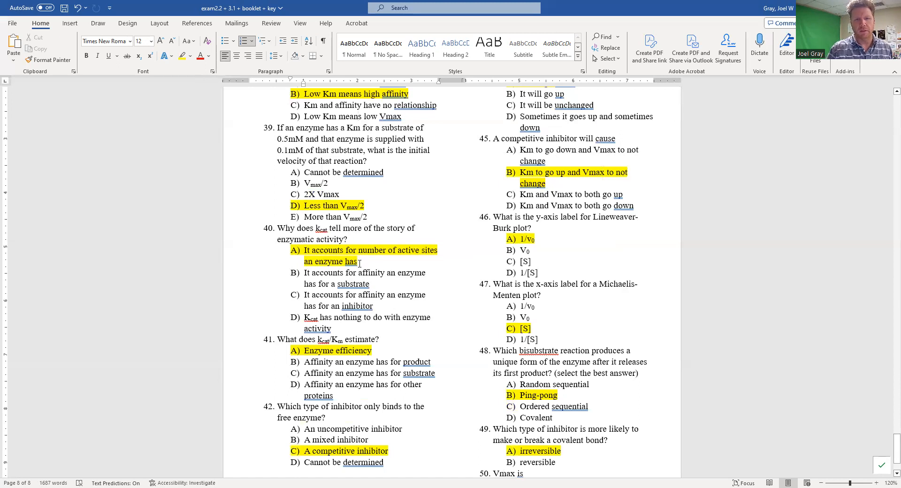
scroll(down, 3)
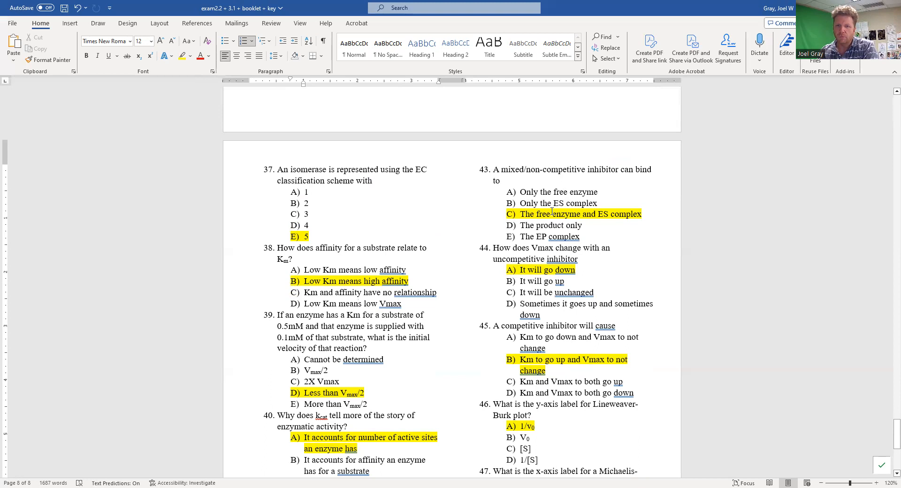
mouse_move(611, 213)
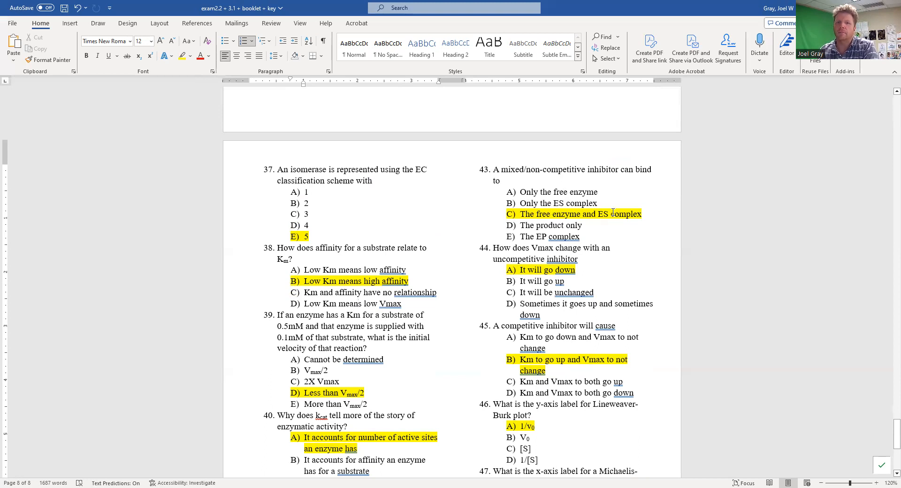
scroll(down, 3)
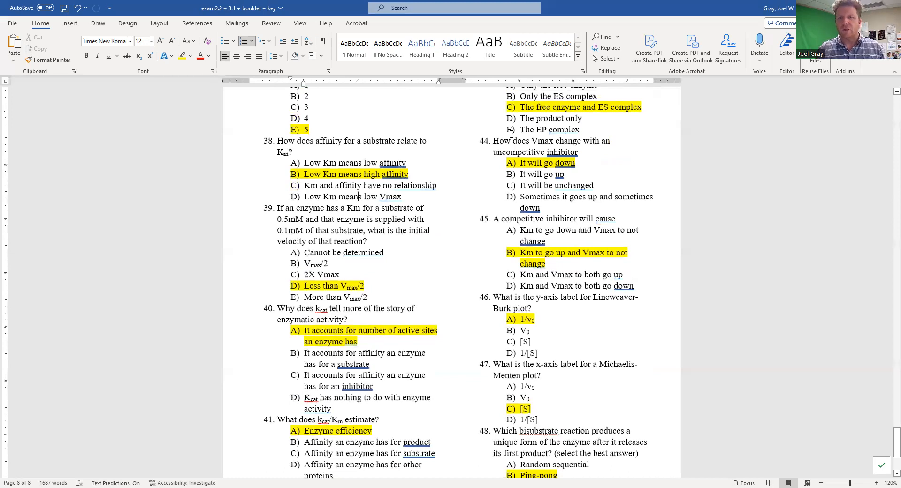
mouse_move(523, 150)
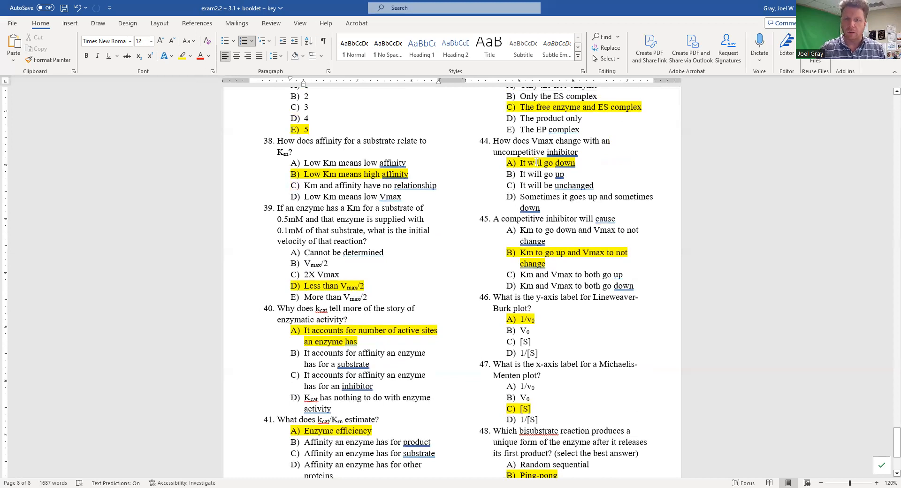
scroll(down, 3)
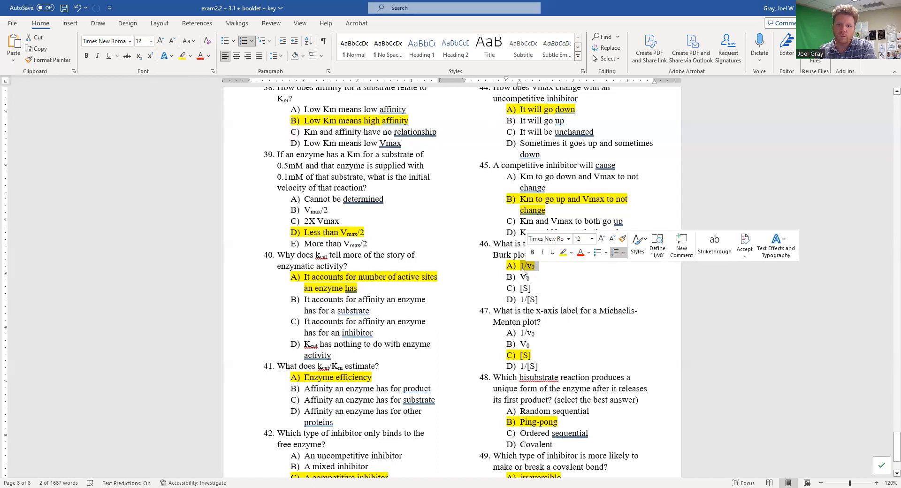
scroll(down, 3)
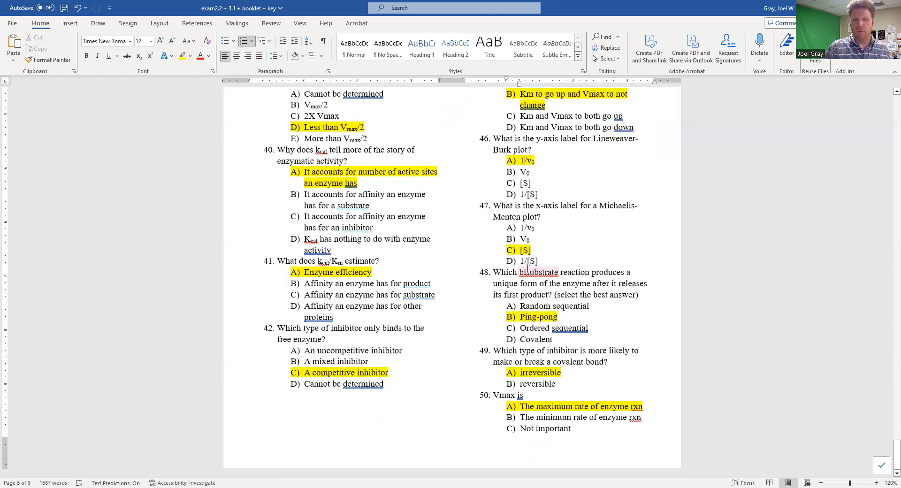